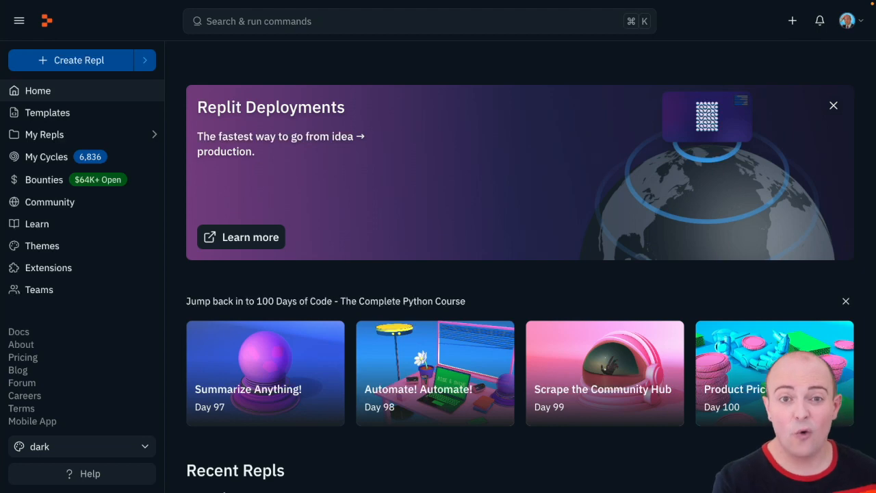
Dismiss the Create Repl dialog and view Resource Usage in account settings.
left_click(79, 60)
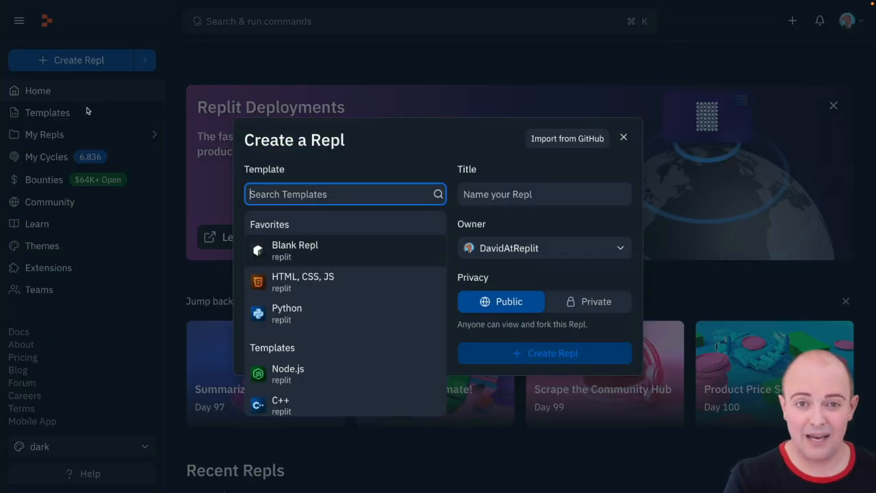
left_click(46, 156)
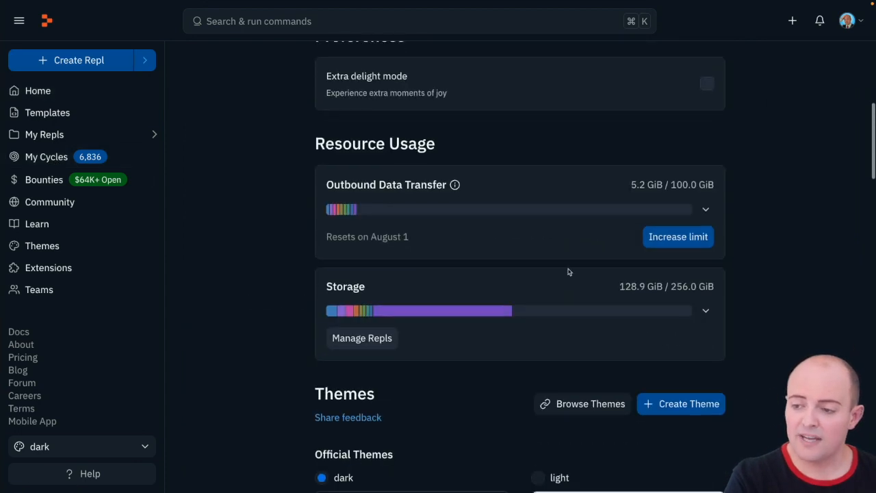
mouse_move(528, 290)
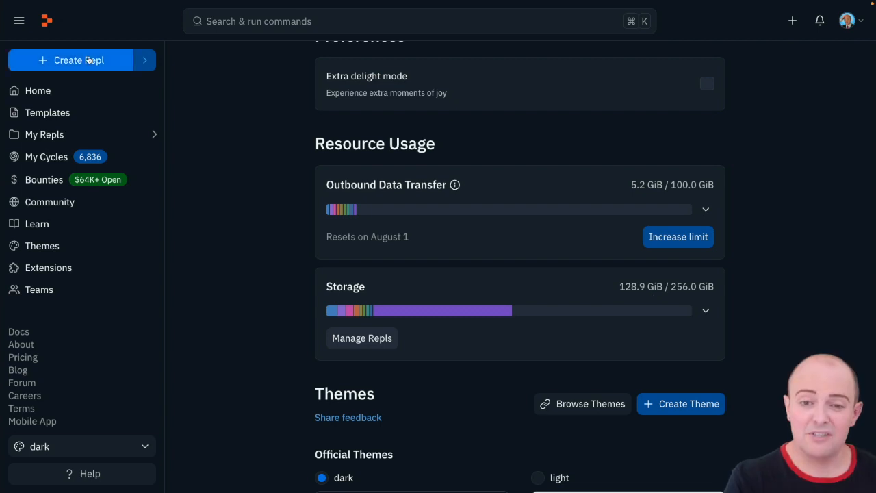
Create a private Python Repl titled 'PDF Knowledge bot'.
left_click(79, 60)
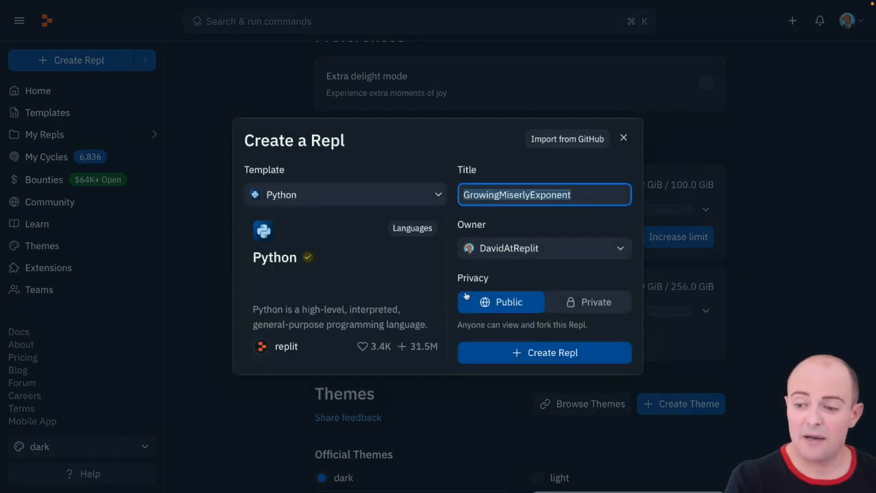
left_click(589, 302)
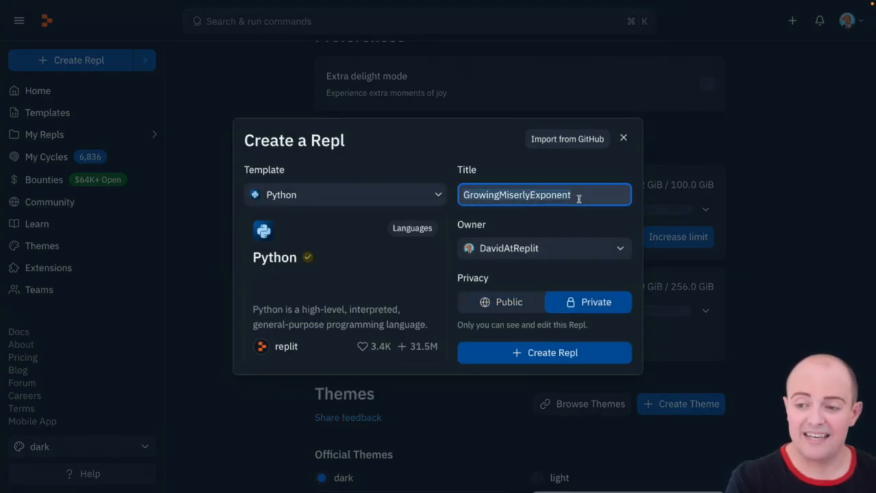
left_click(544, 353)
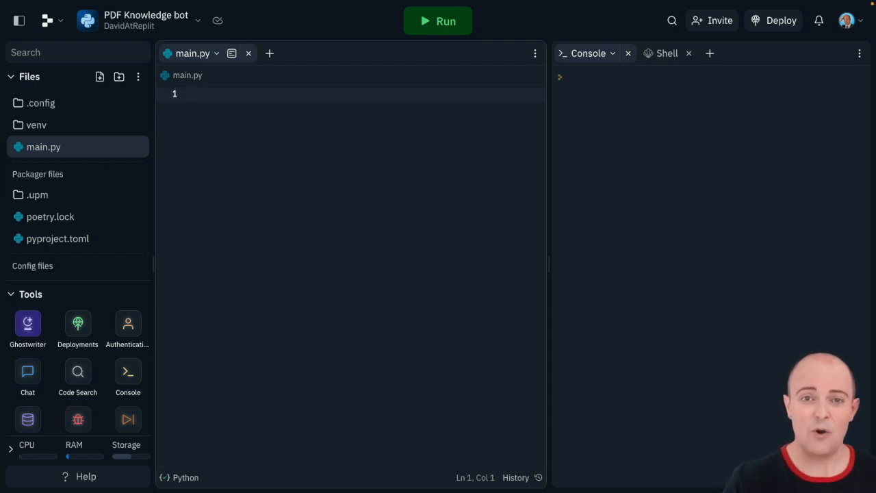
Expand Repl Resources to see CPU (1% of 4 vCPUs), RAM and storage usage.
left_click(192, 94)
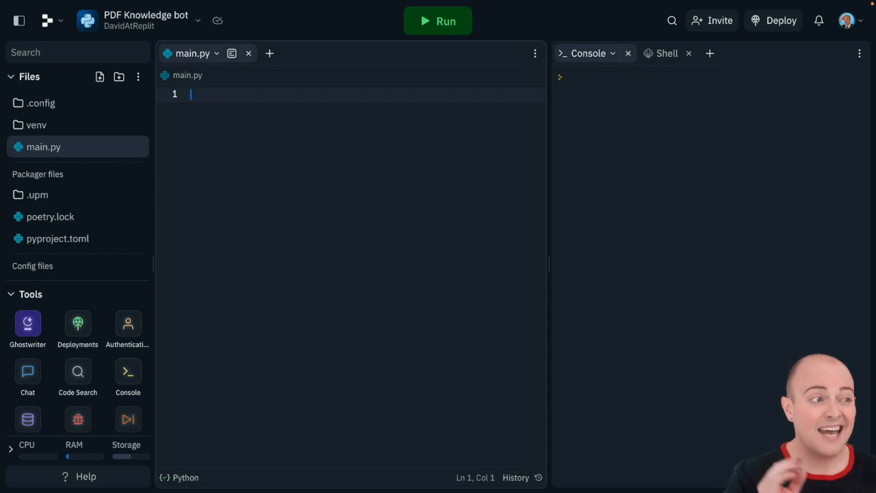
left_click(30, 294)
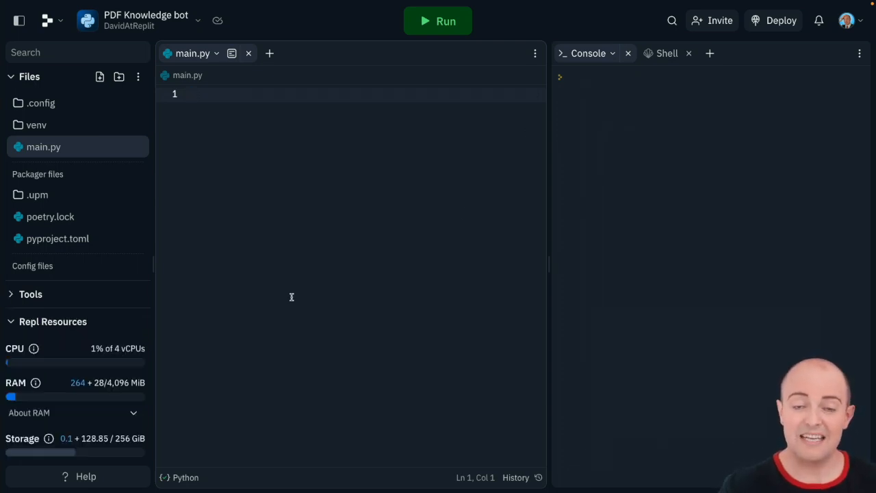
mouse_move(167, 238)
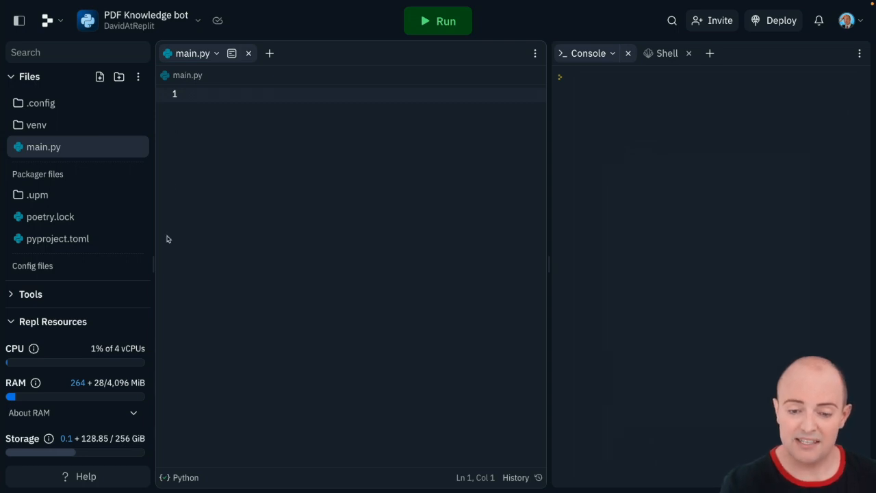
mouse_move(105, 334)
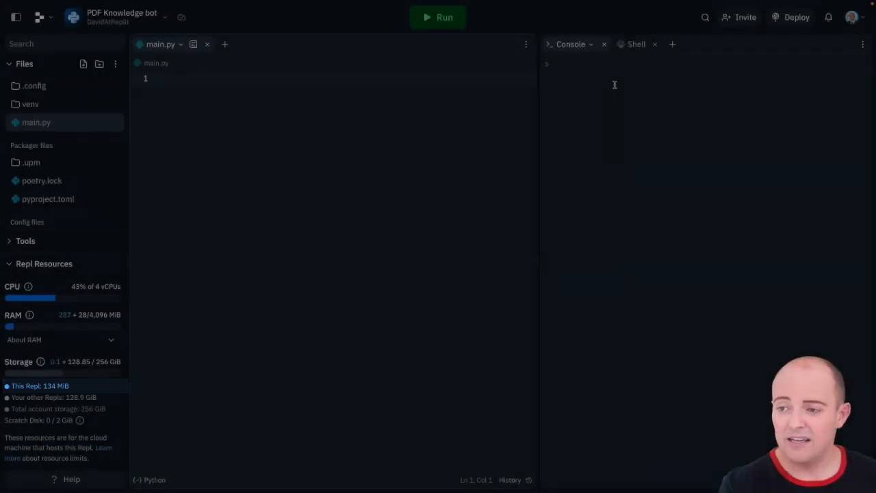
Run pip install for a pinned embedchain 0.0.x version in the Shell.
left_click(627, 44)
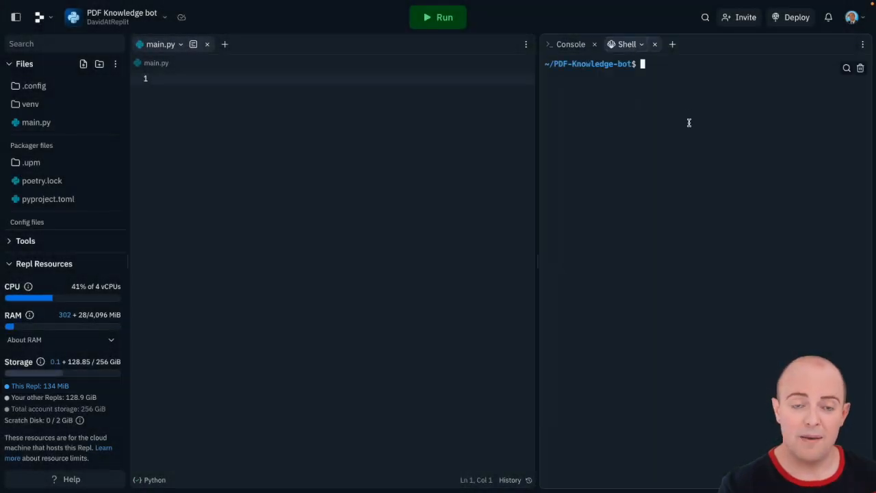
type("pip")
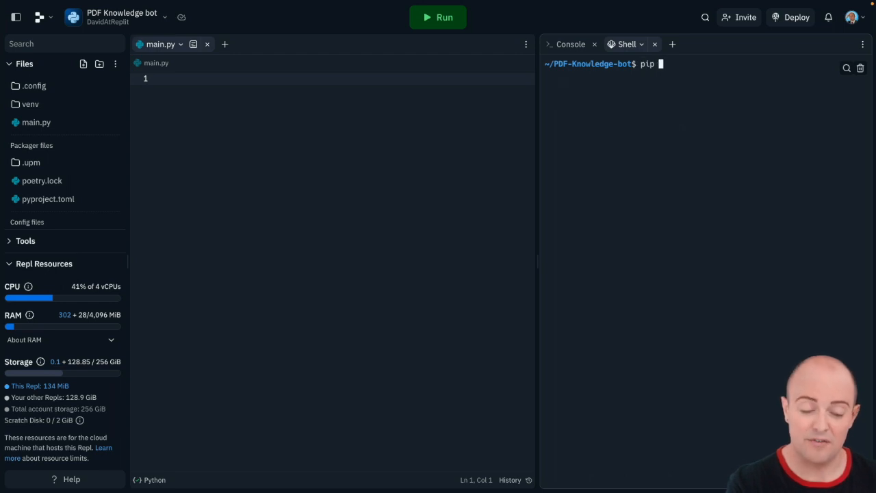
type("install embedchain==0.0.")
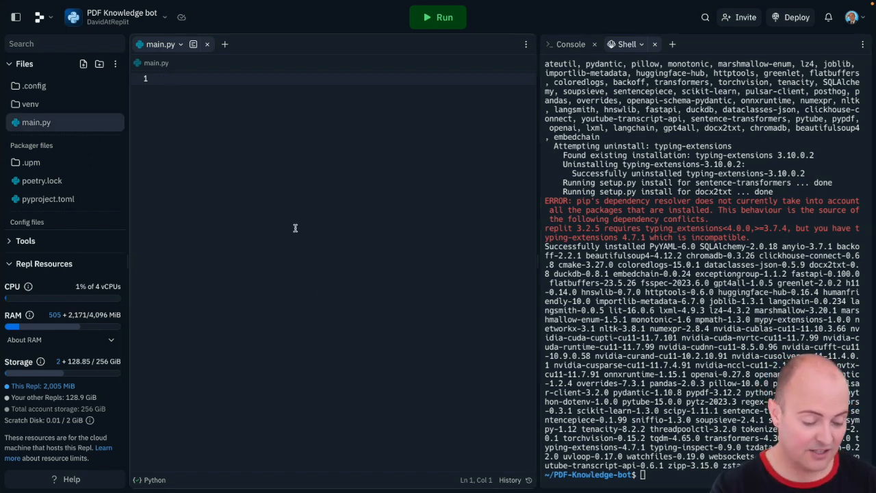
Write 'from embedchain import App' and 'chatApp = App()' in main.py.
type("from re")
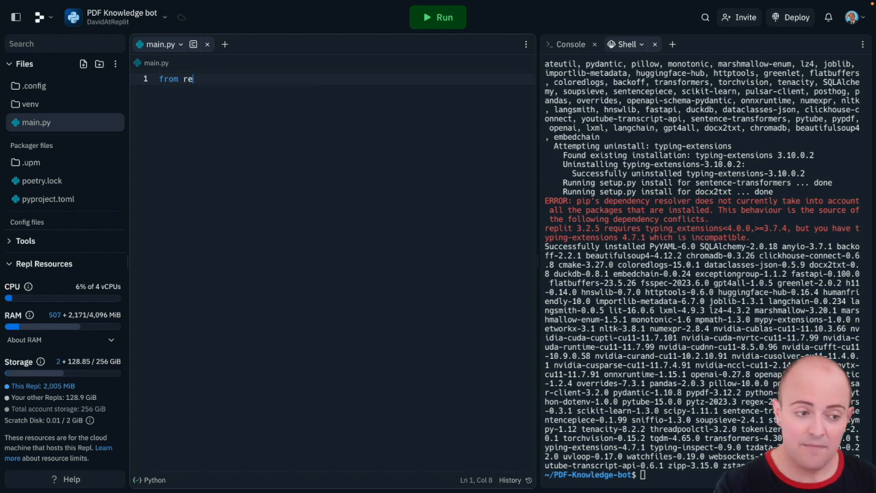
type("embedchain import A")
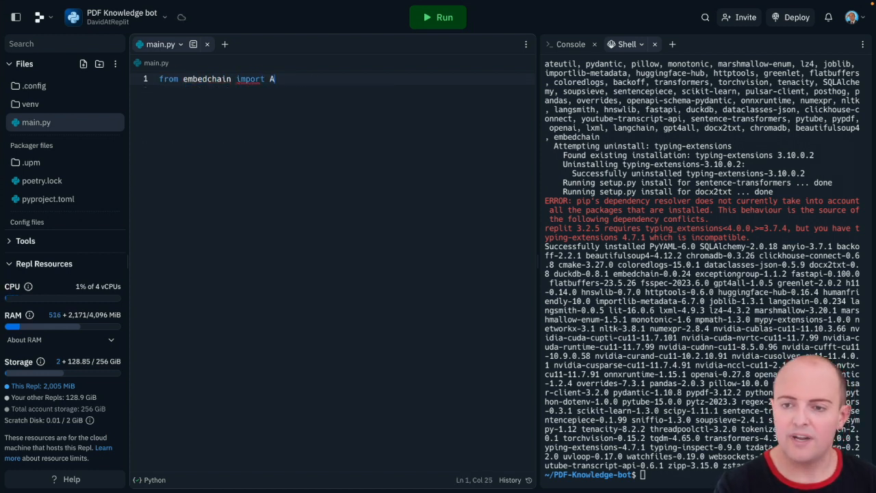
type("pp")
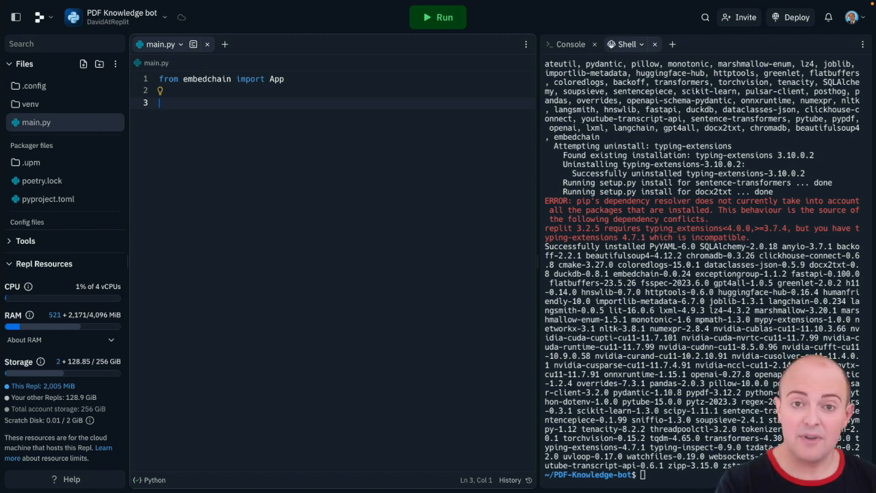
type("chatApp = App(")
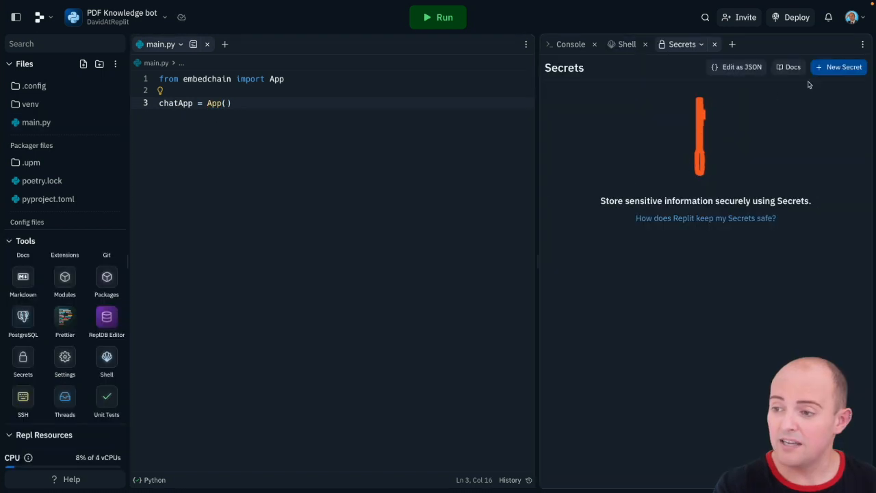
Save an OPENAI_API_KEY secret and start running main.py.
left_click(843, 67)
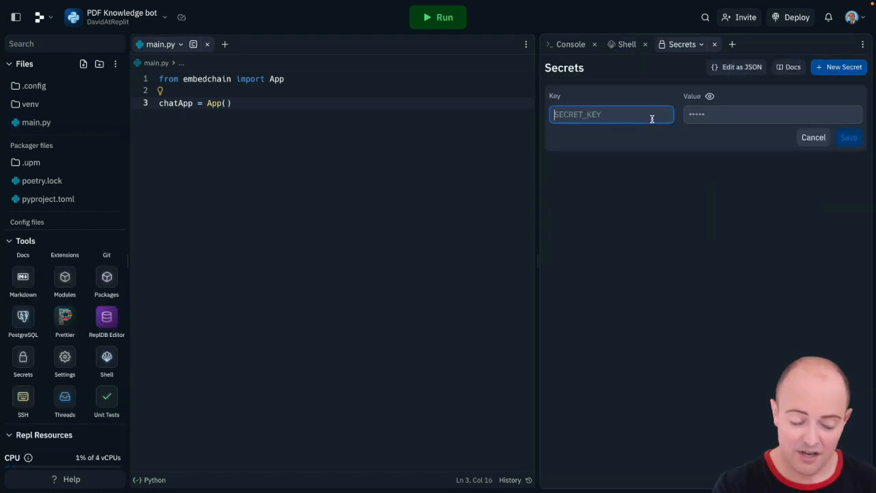
type("OPENAI_")
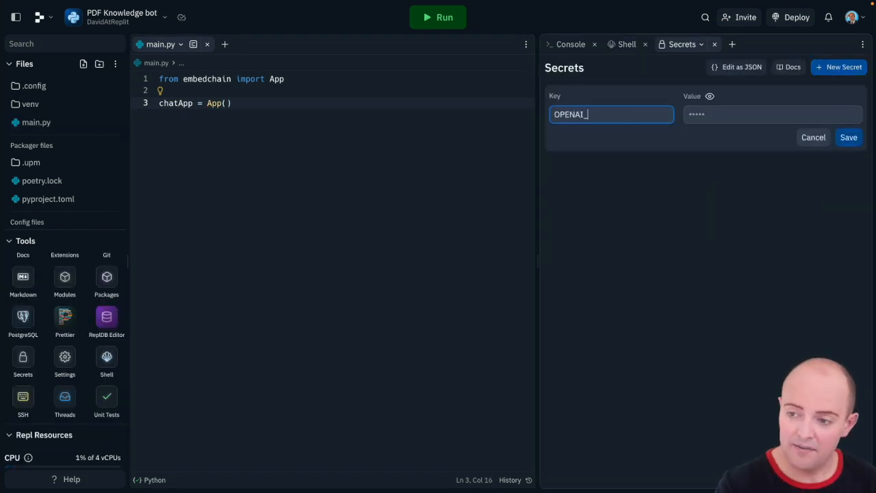
type("API_KEY")
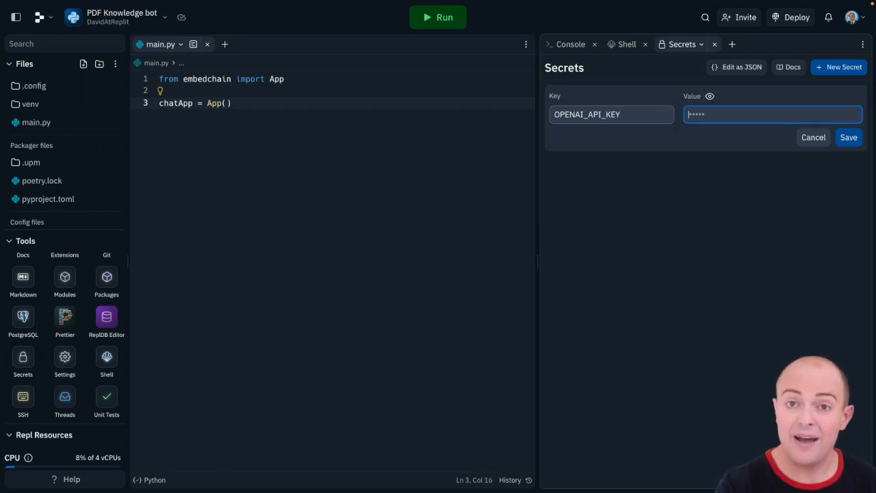
mouse_move(764, 183)
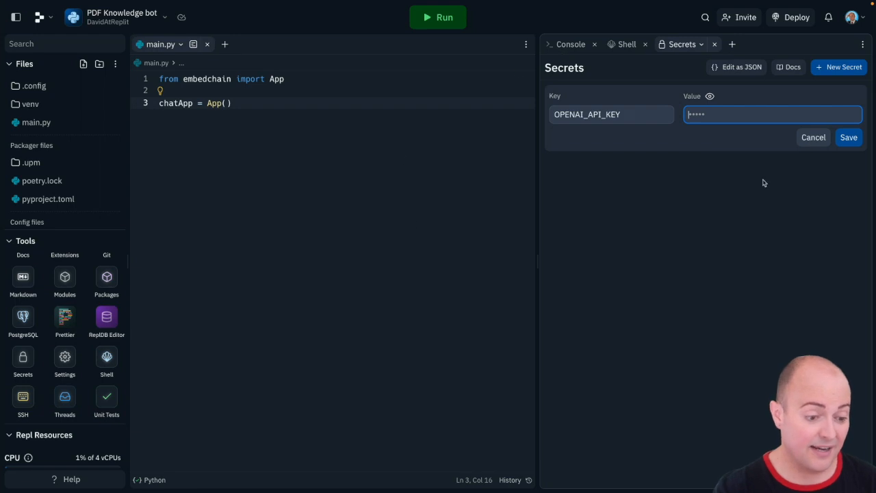
left_click(437, 17)
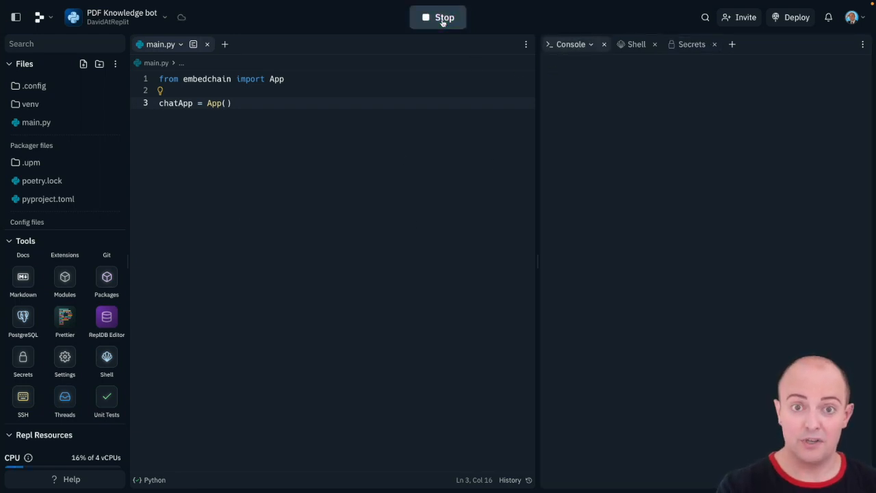
Let the run finish so a db folder appears in the Files pane.
left_click(438, 18)
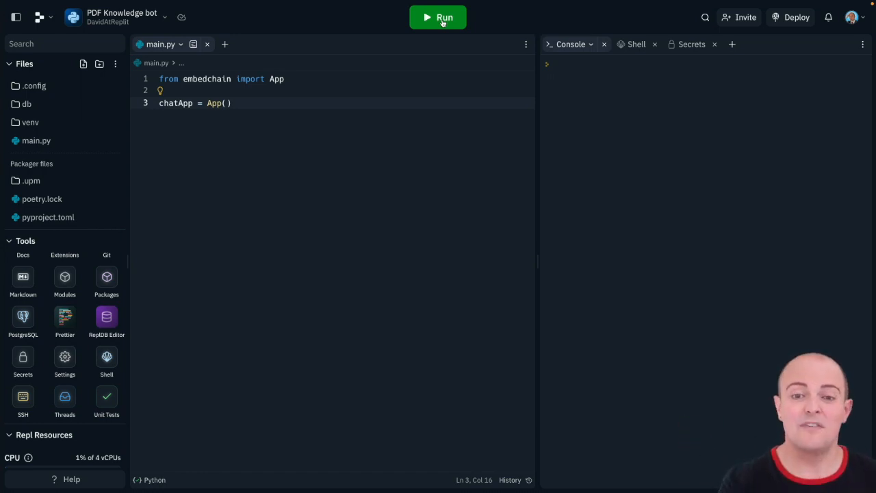
Create a 'docs' folder and open it to upload the PDF guides.
left_click(100, 64)
type("docs")
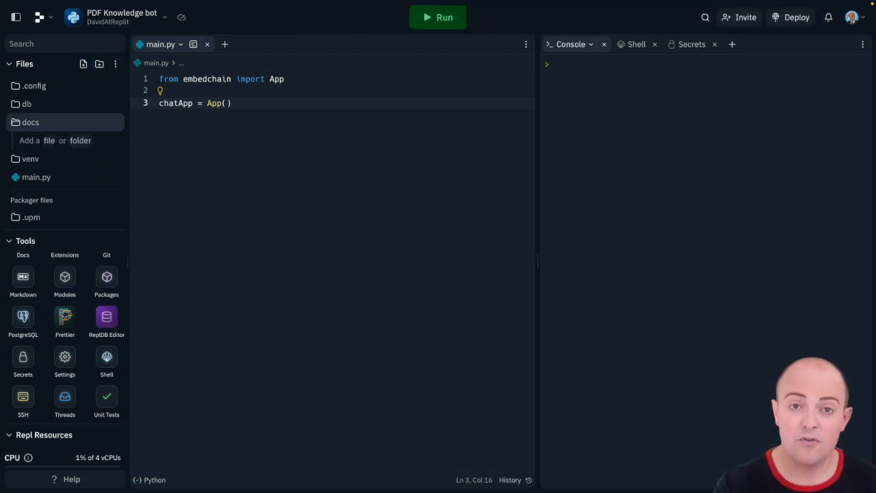
left_click(31, 122)
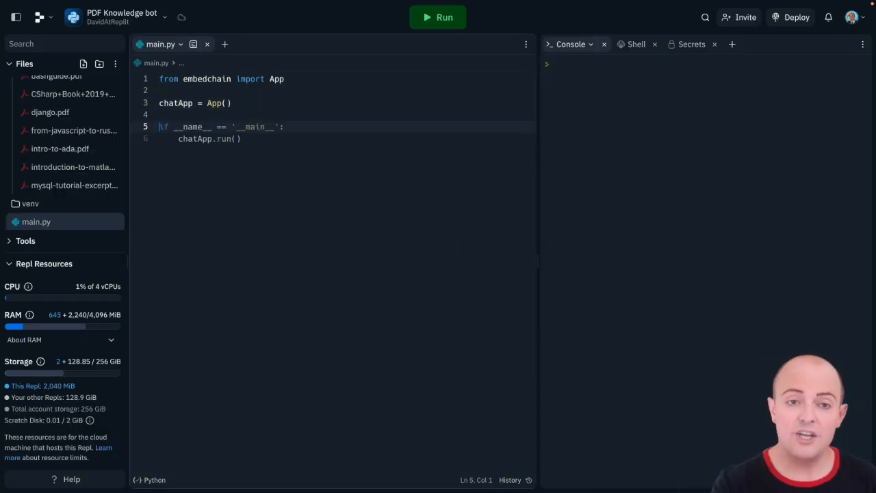
Add 'import os' and set fileList to os.listdir of the docs folder.
type("fileList =")
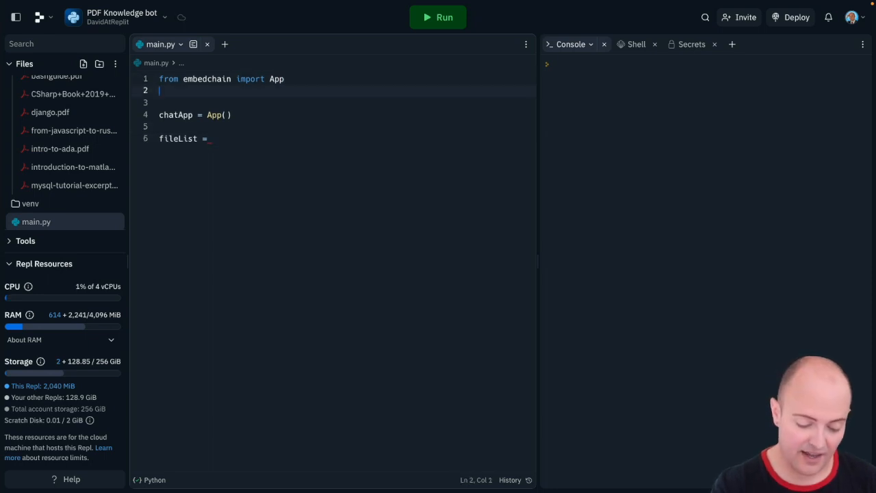
type("import os")
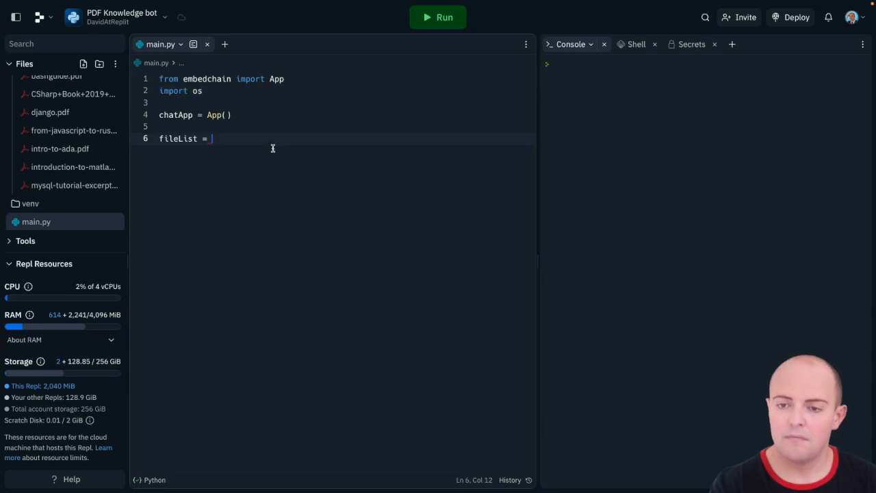
type("os")
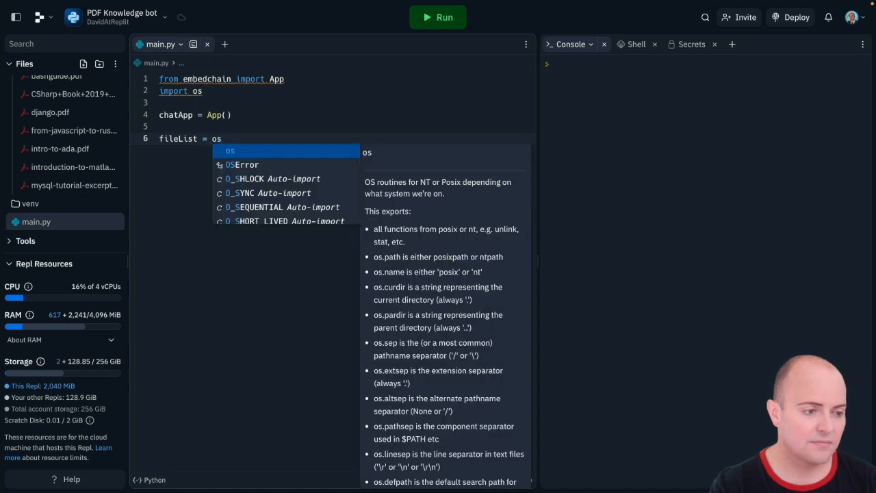
type(".ku")
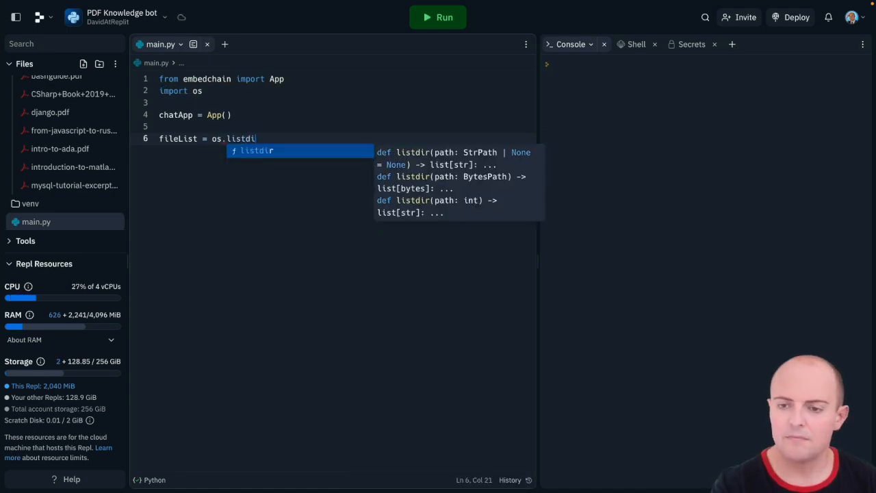
type("r(os.getcwd() + \"/chat\")")
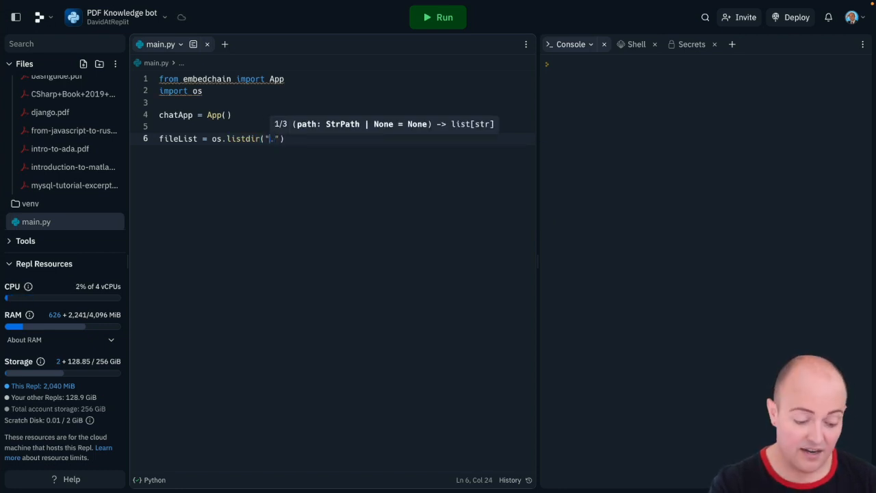
type("docs")
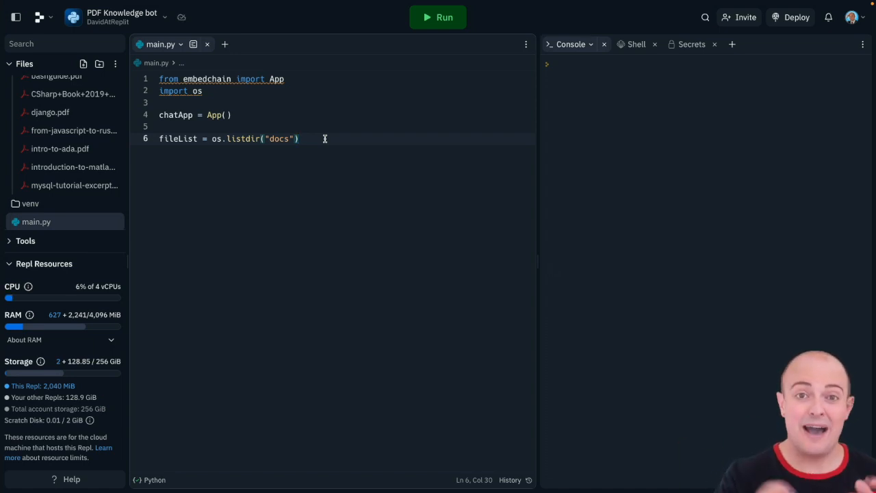
key("enter")
type("for file")
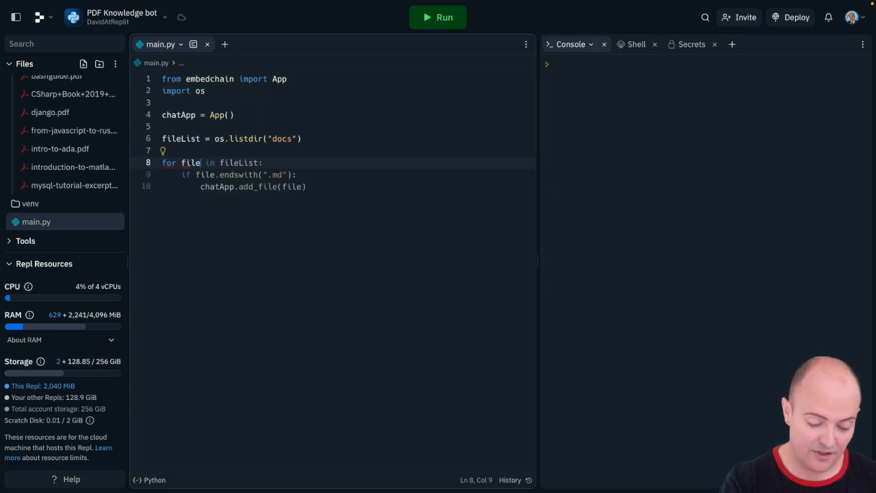
Make the loop print 'Loading ' + filename and add each docs/{filename} as pdf_file.
type("print(L")
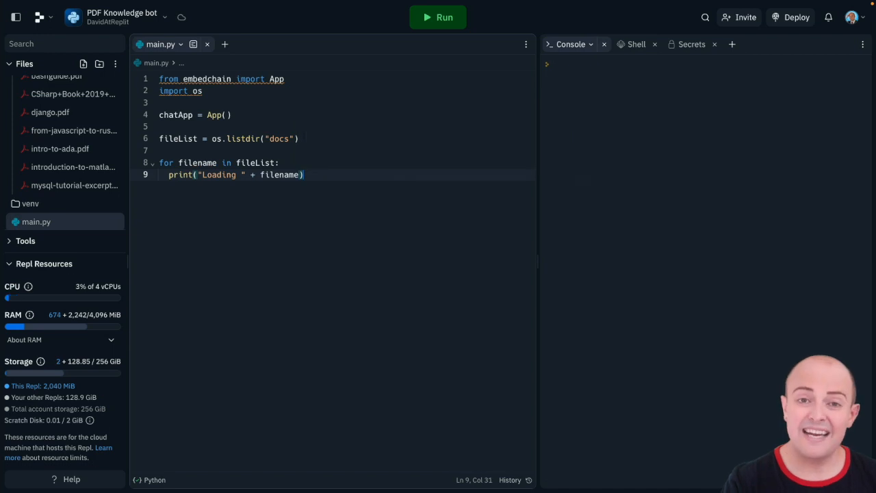
type("c")
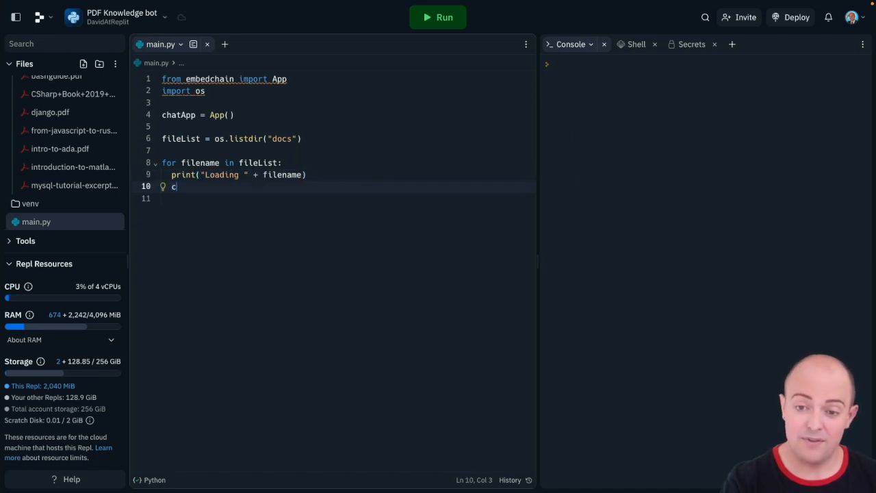
type("hatApp.add(")
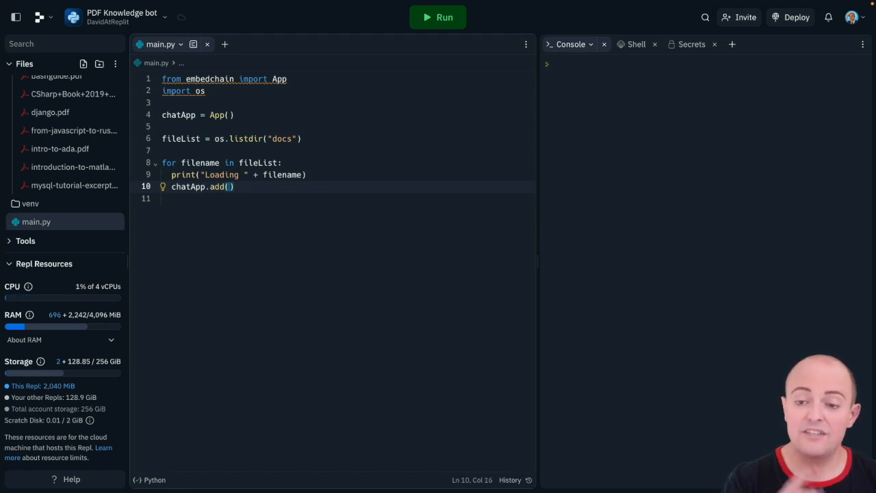
type("pdf_\"")
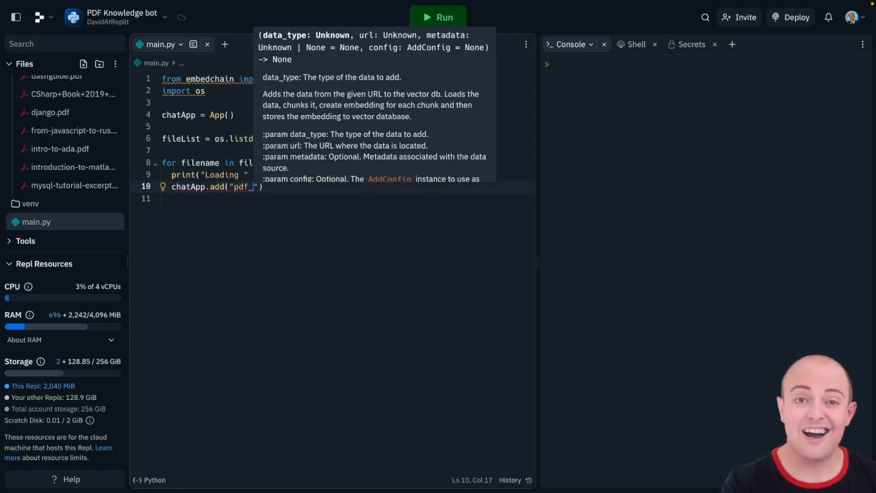
type("file")
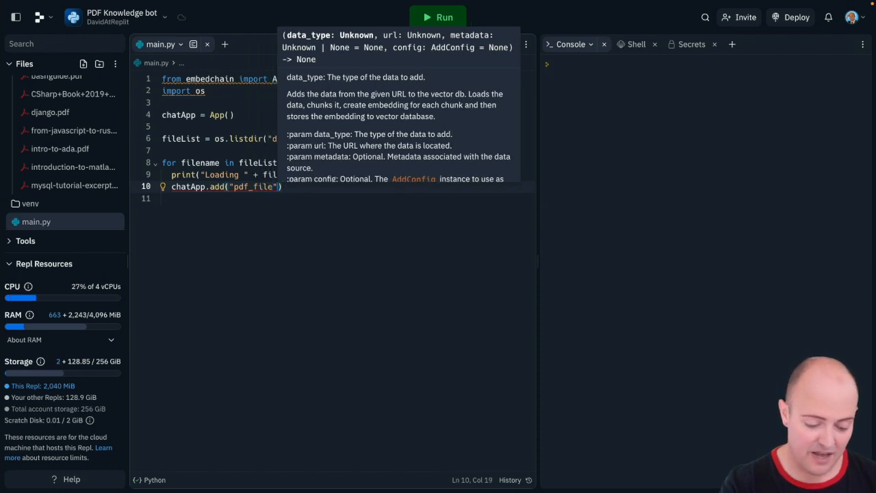
type(", f\"")
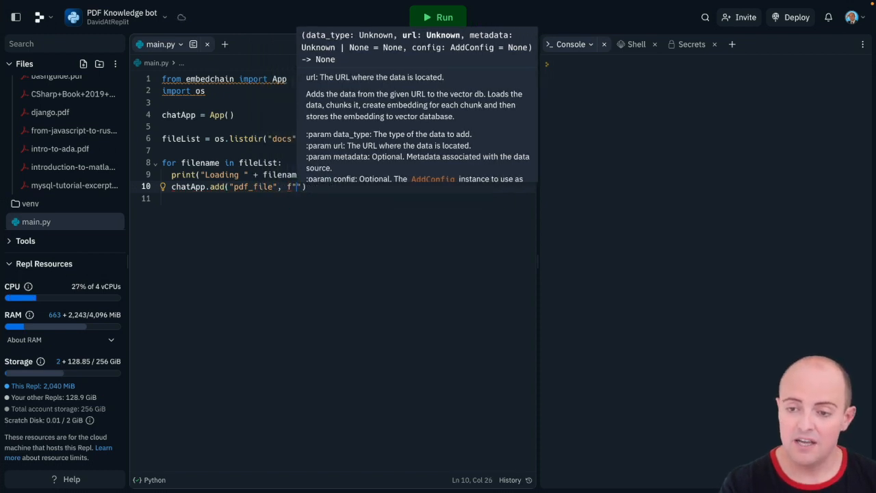
type("docs/{filename}")
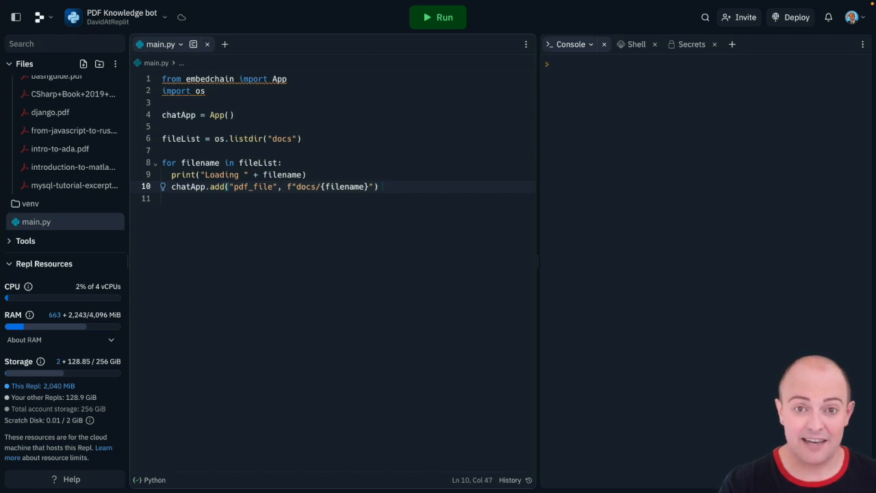
key("enter")
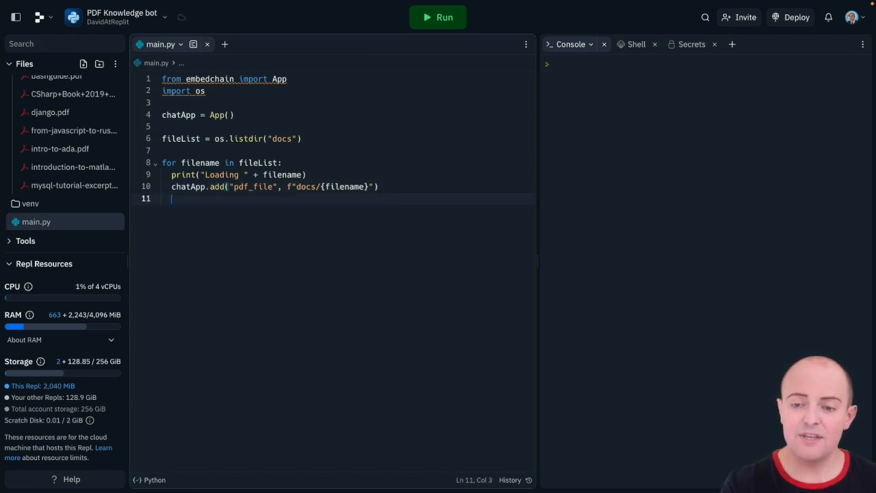
type("chatApp.load( \"pdf_file\", f\"docs/{filename}\")")
type("question =")
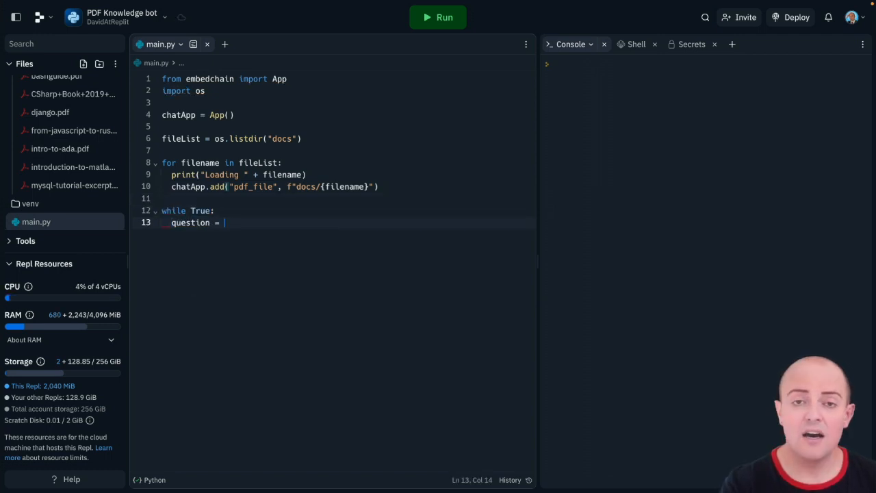
Loop forever reading 'Enter your question: ', passing it to chatApp.query and printing the answer.
type("input(\"Enter your question: \")")
type("answer = chatApp.q")
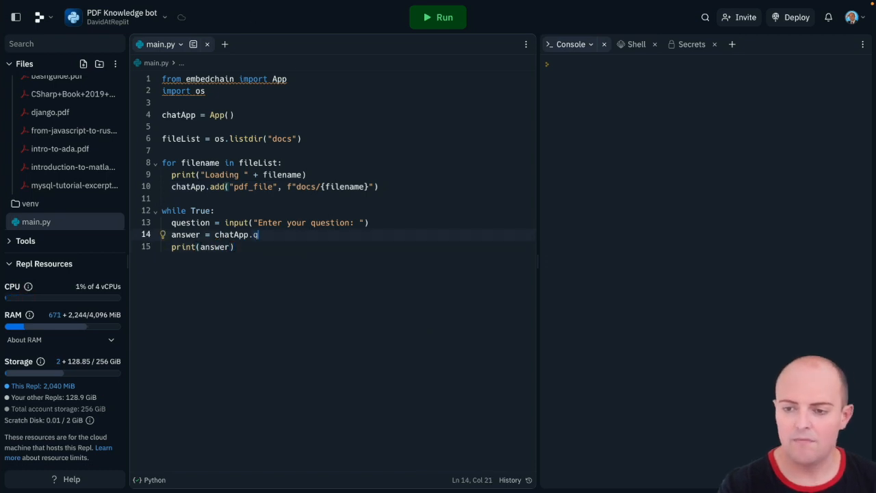
type("uery(question)")
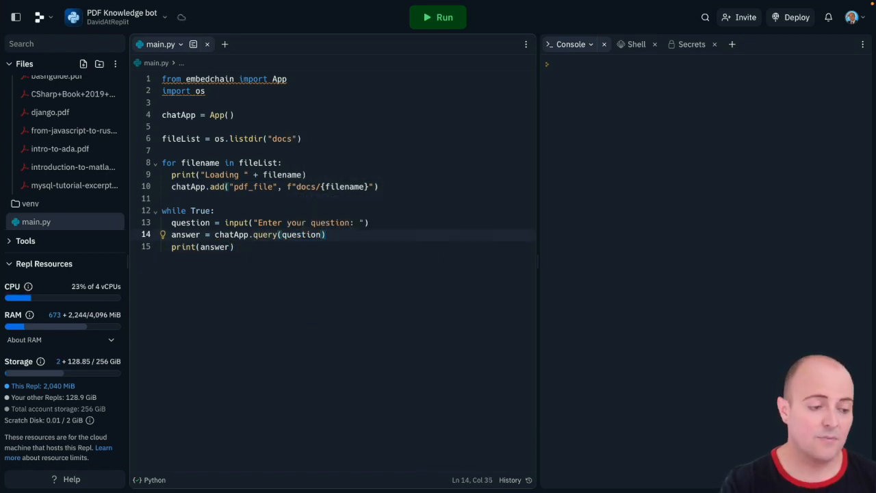
Run main.py and let the console load each docs PDF with its chunk count.
left_click(437, 17)
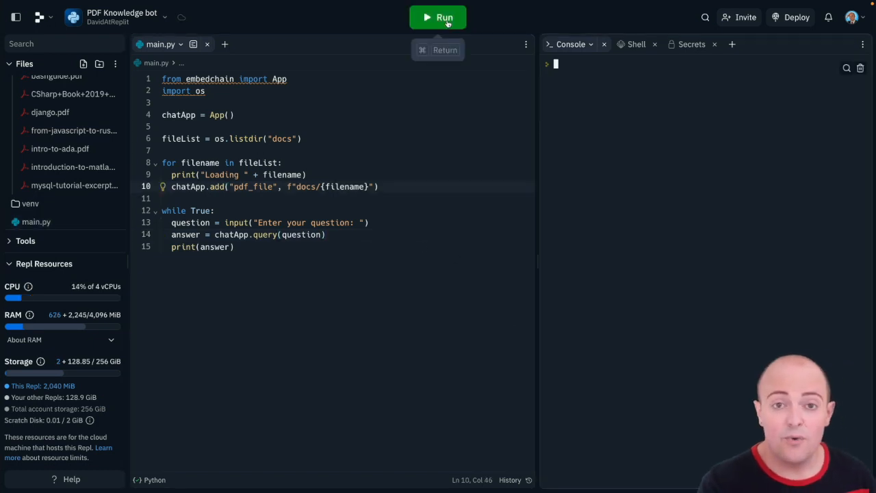
left_click(438, 17)
type("How do I")
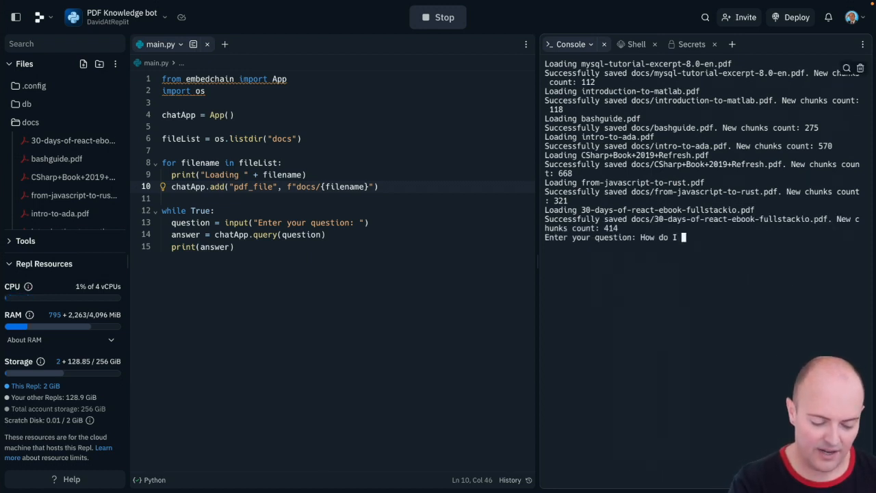
Ask how to output text in React, C#, Java and Haskell, then stop the program.
type("output text in react?")
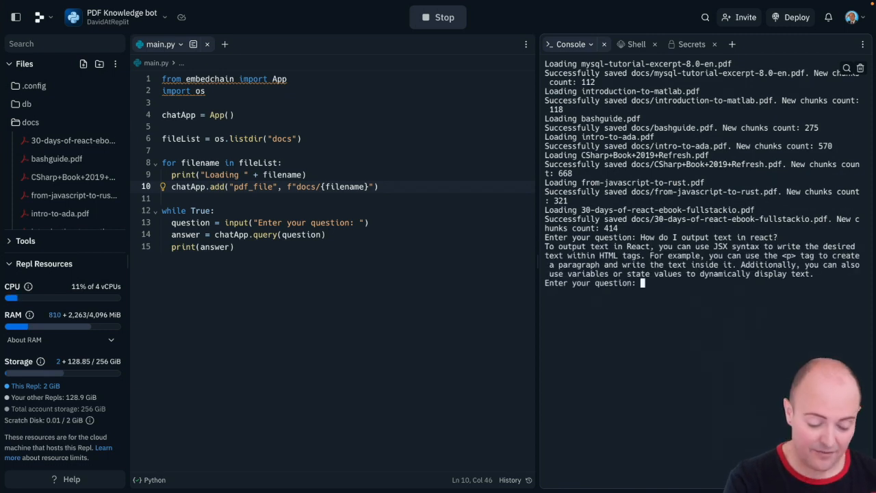
type("How do I output text in Haskell?")
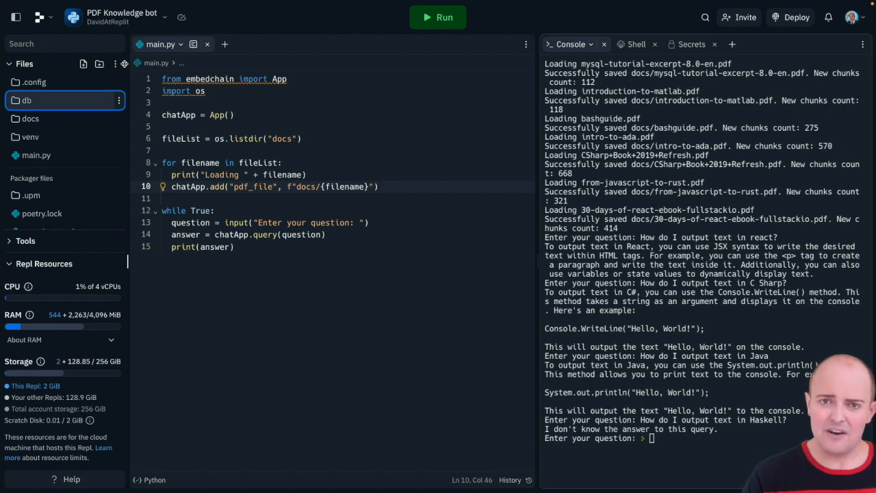
Import replit db, embed only filenames missing from db.keys(), else print 'already in db'.
type("from replit import db")
type("k")
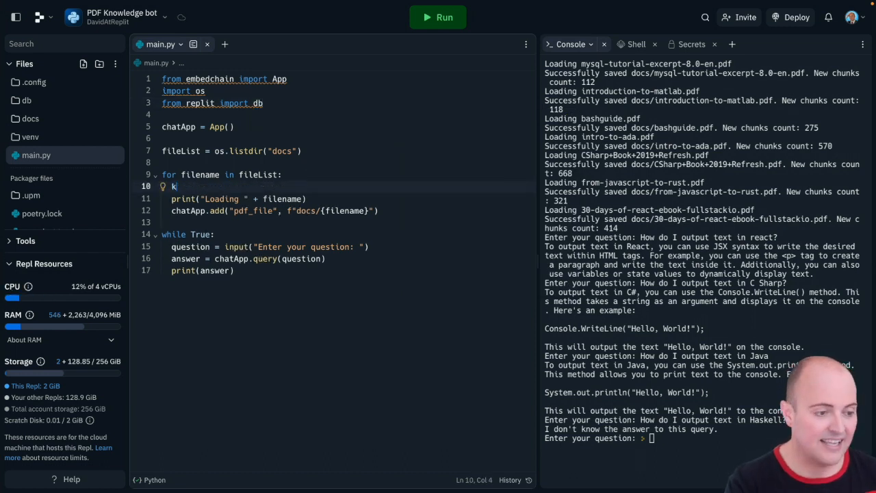
type("eys = db.keys(")
type("if filename not in key:")
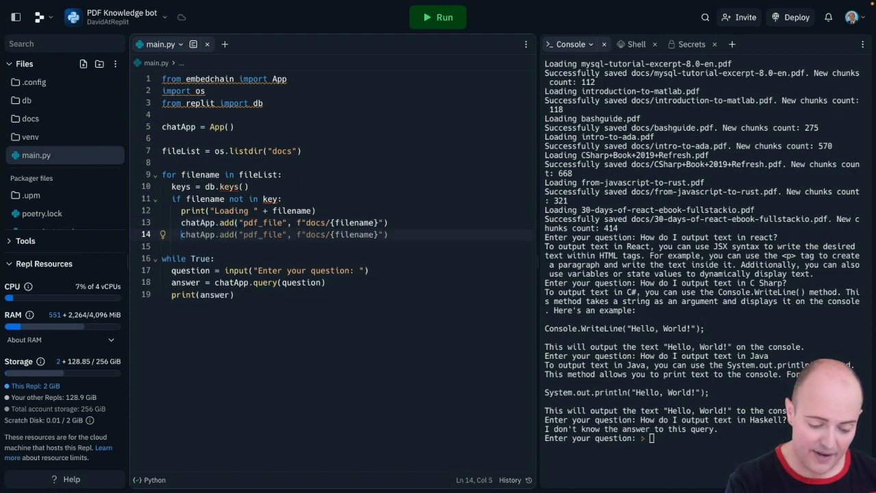
type("db[f")
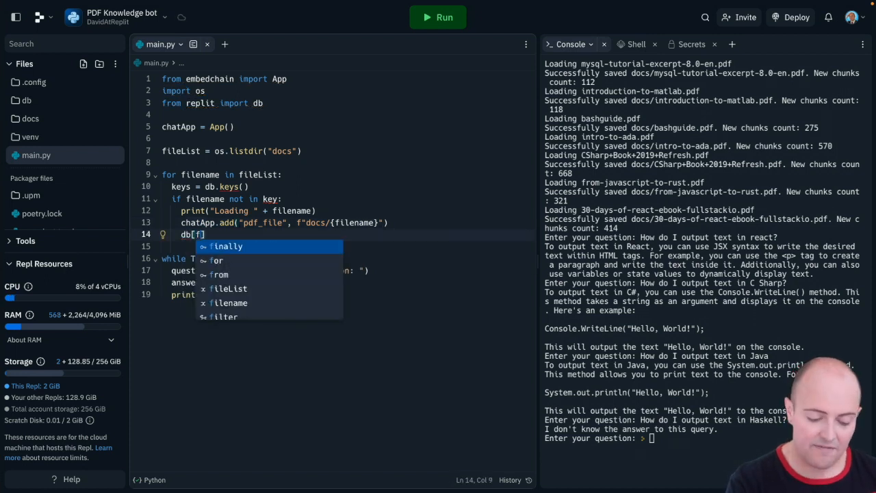
type("filename]")
left_click(346, 246)
type("else:")
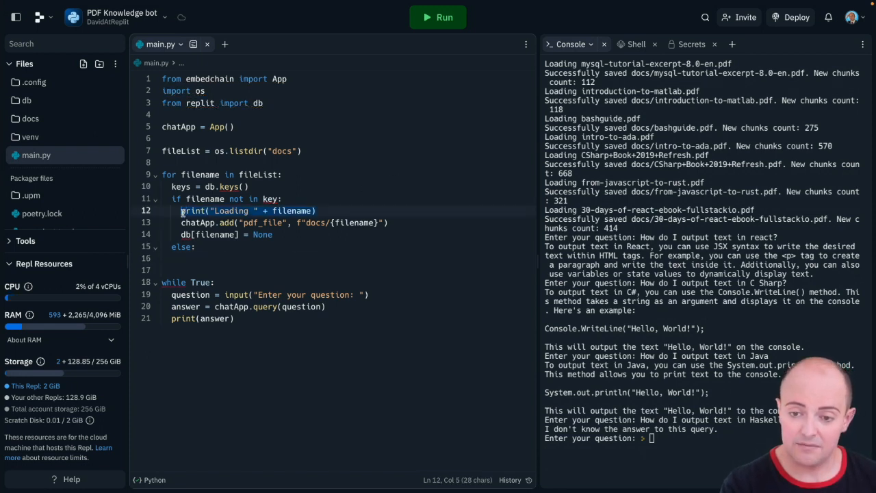
type("print(filename + \" already in db\")")
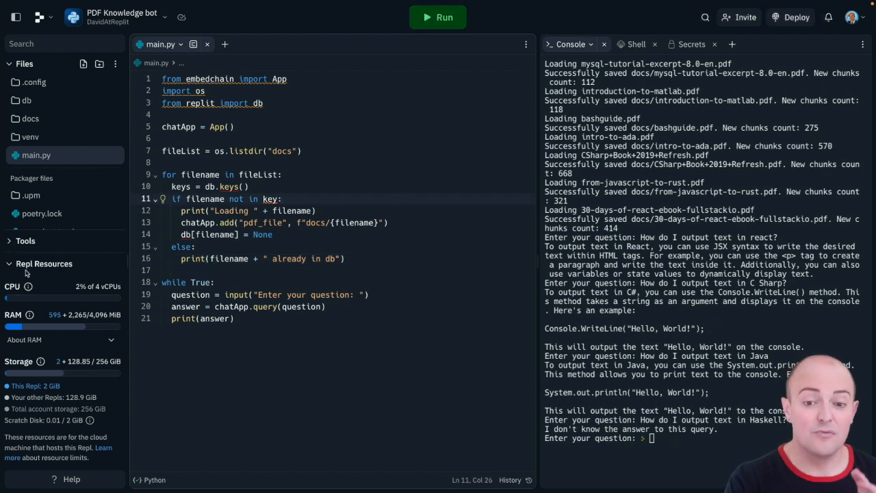
Open the ReplitDB Editor, rerun the chatbot, and ask how to create a C# array.
left_click(25, 240)
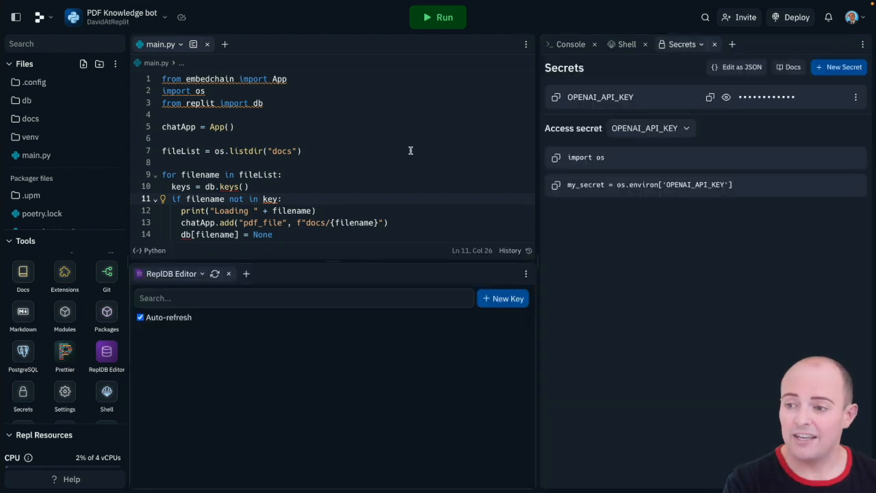
left_click(437, 17)
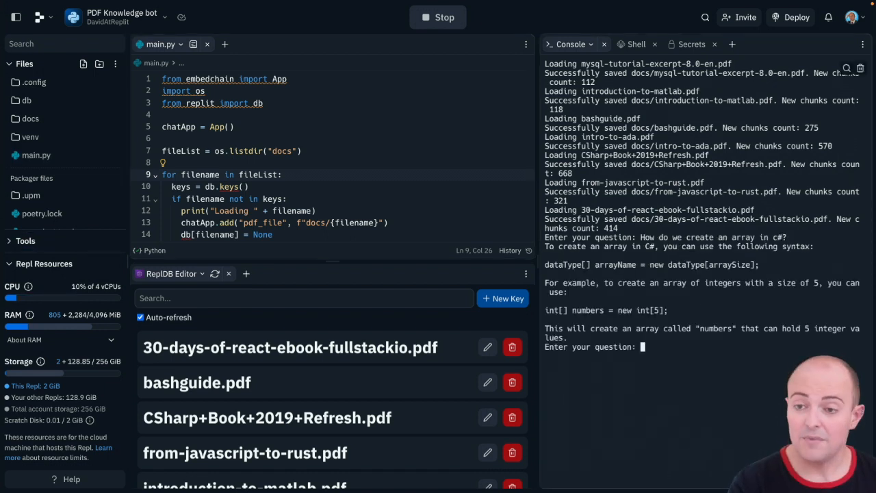
Stop the running chatbot and start it again with a fresh console.
left_click(438, 17)
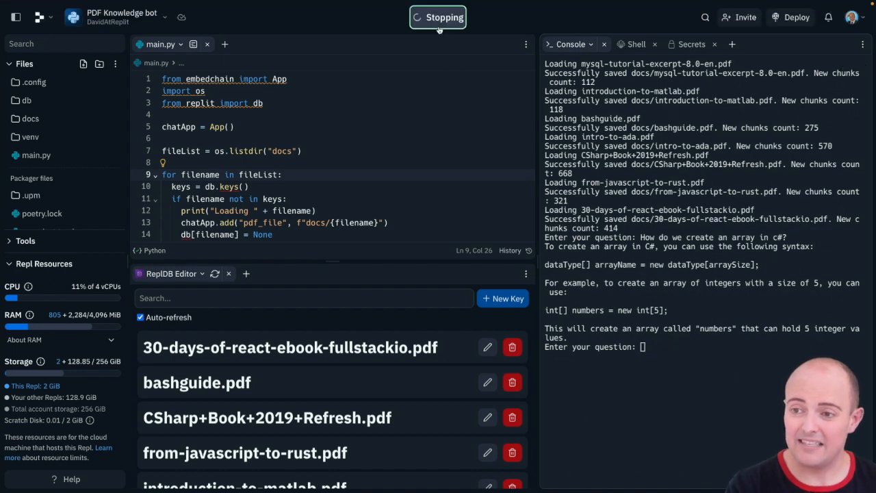
left_click(438, 17)
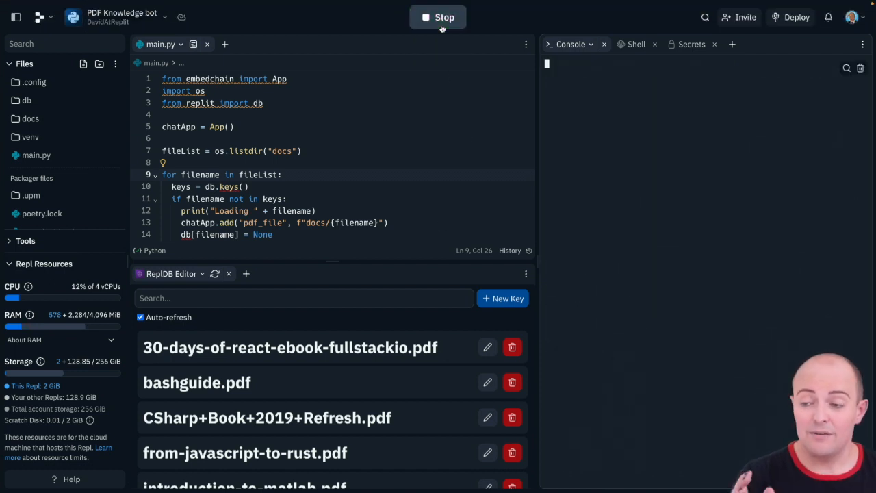